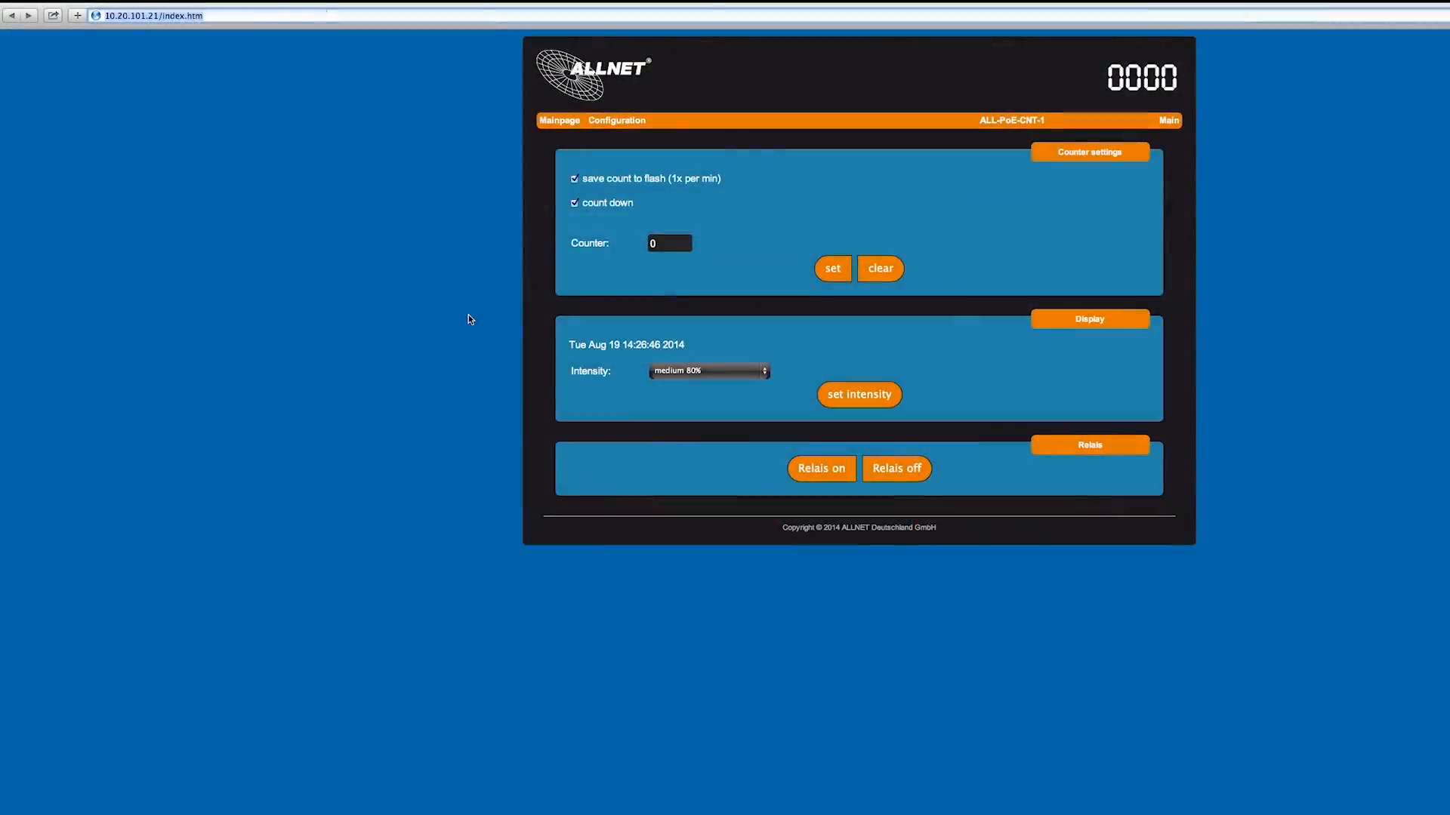
type("http://10.20.101.21/xml/jsonswitch.php?id=4&set=full")
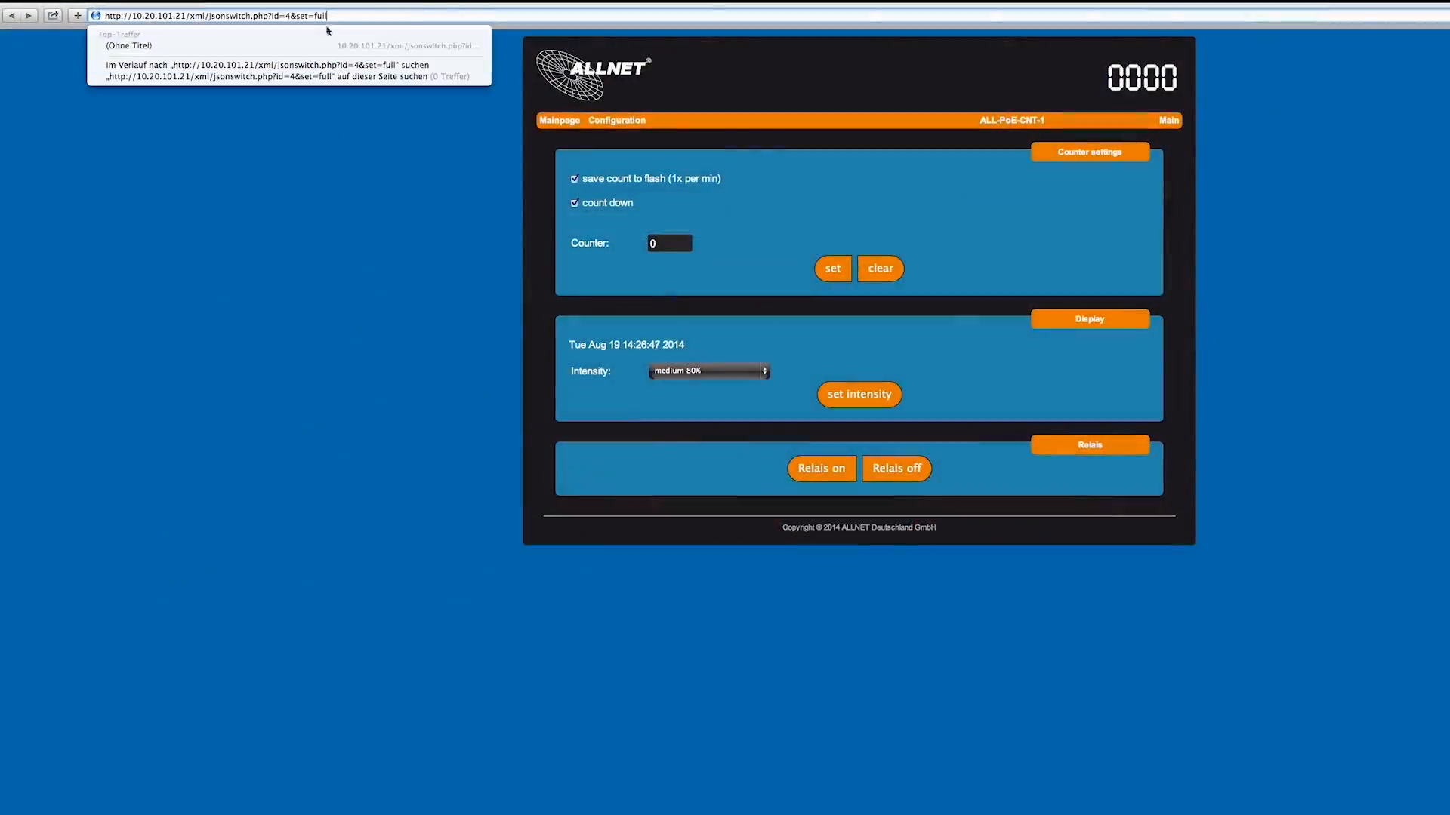